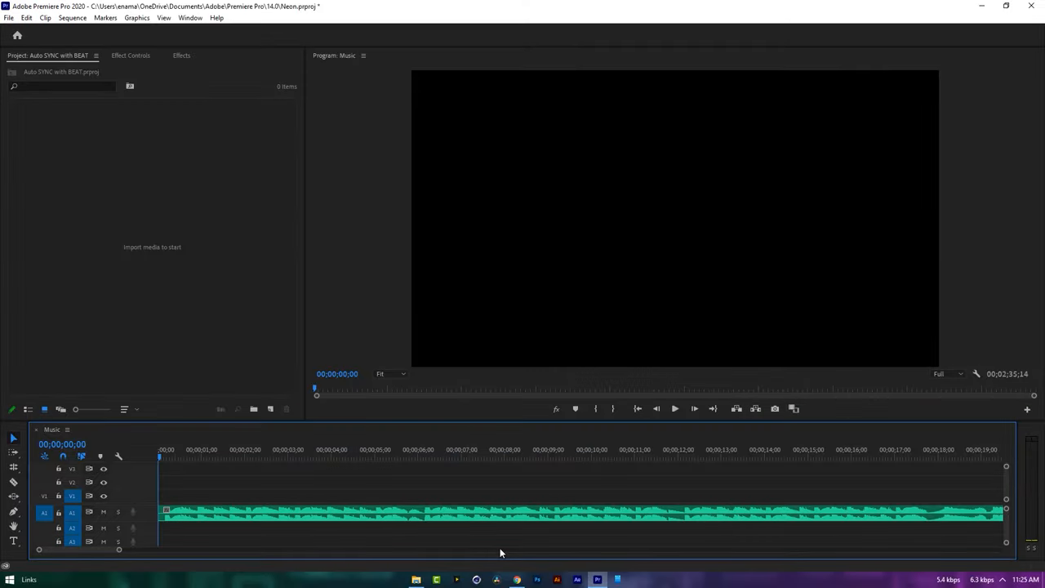
mouse_move(444, 555)
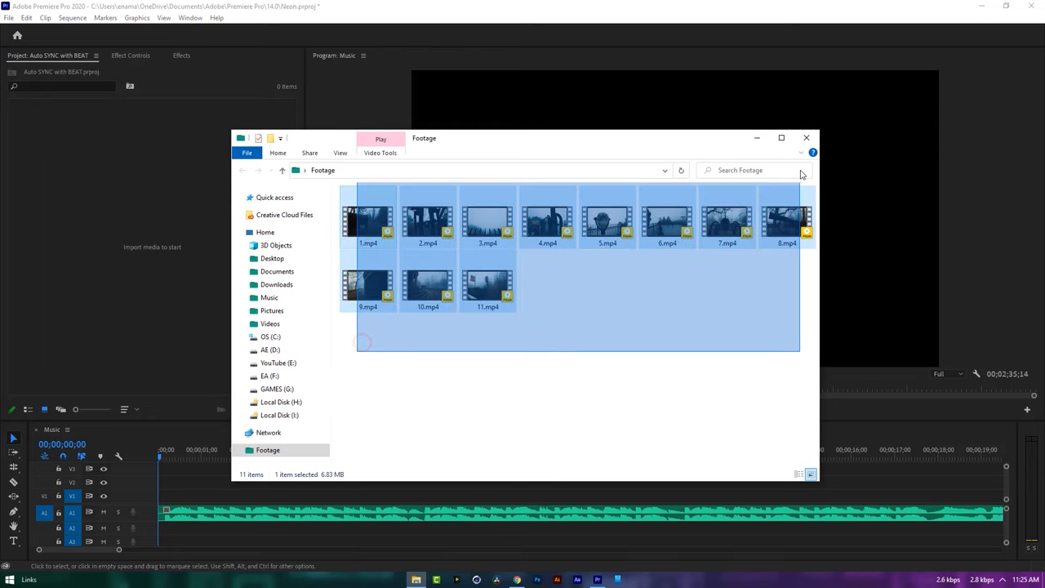
Step: Select all eleven clips in the Footage folder for import into the Project panel
key("ctrl+a")
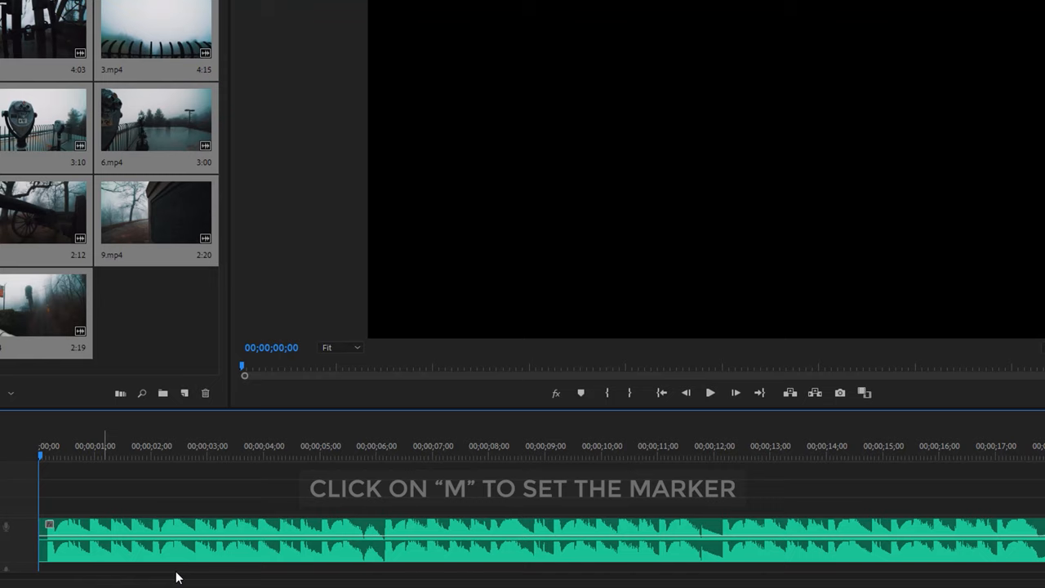
mouse_move(709, 392)
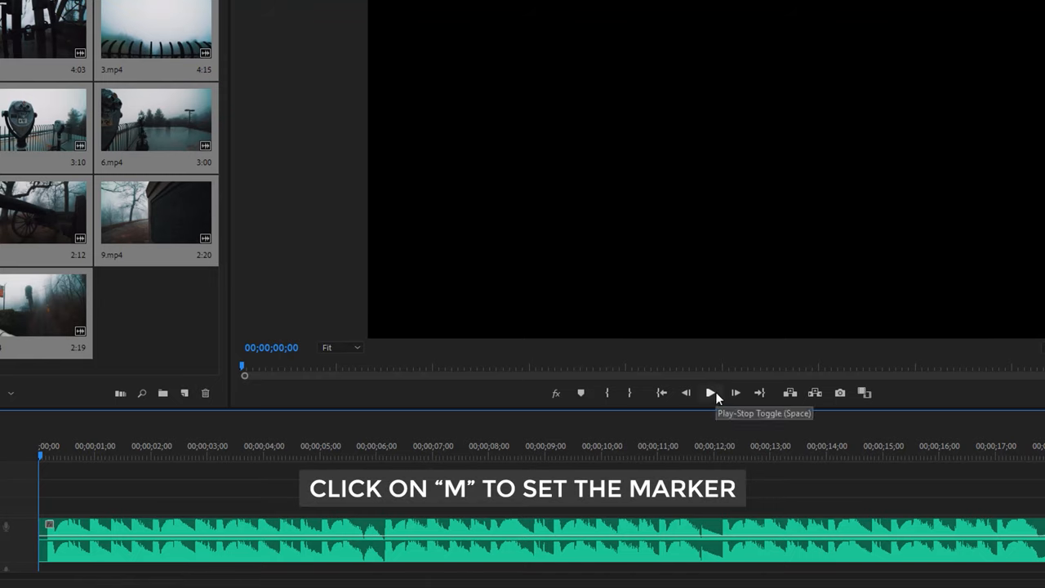
Step: Play the music track and drop beat markers across its first eighteen seconds, then stop playback
left_click(711, 393)
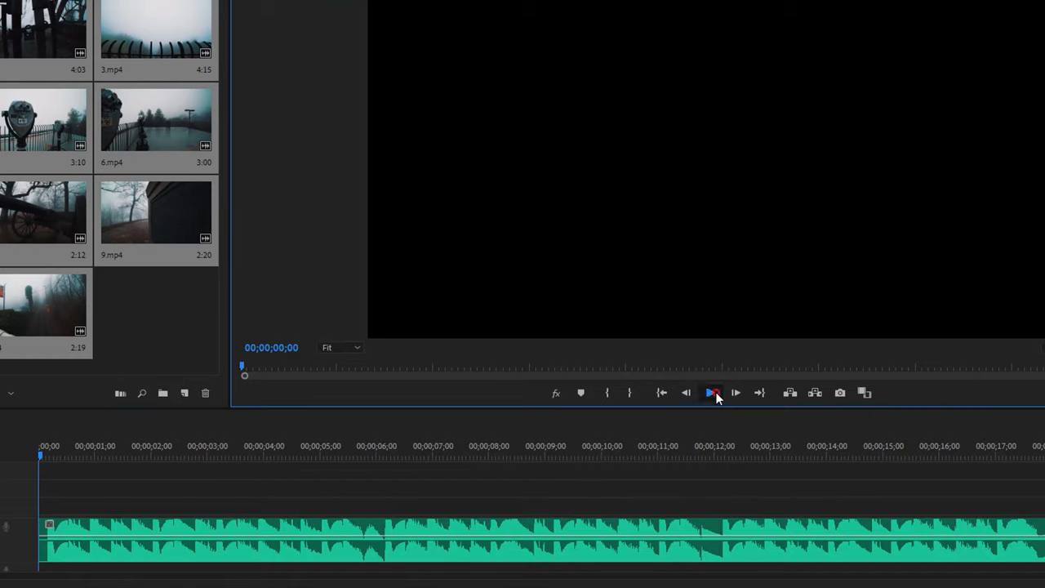
left_click(710, 392)
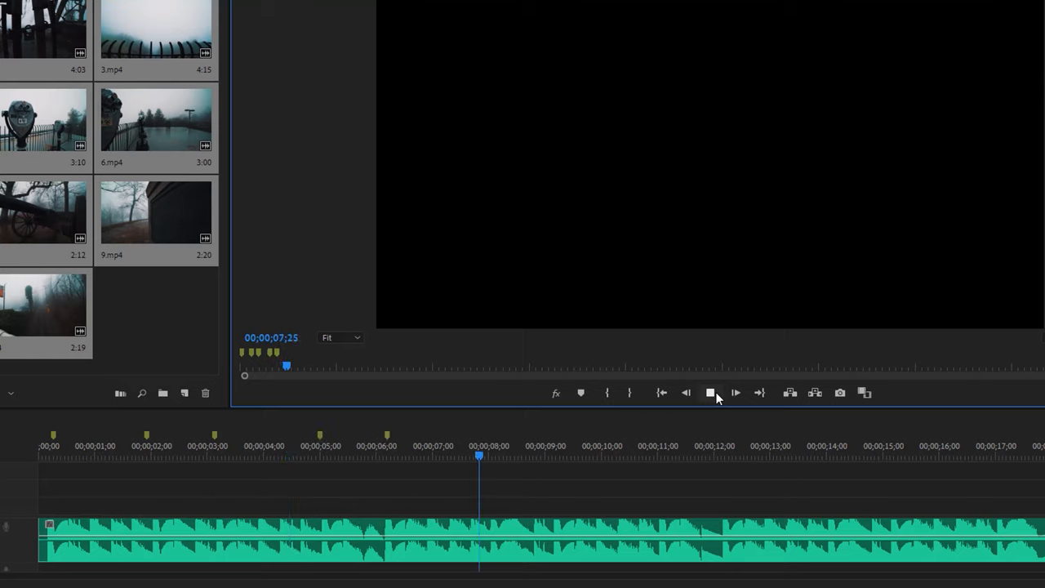
left_click(735, 392)
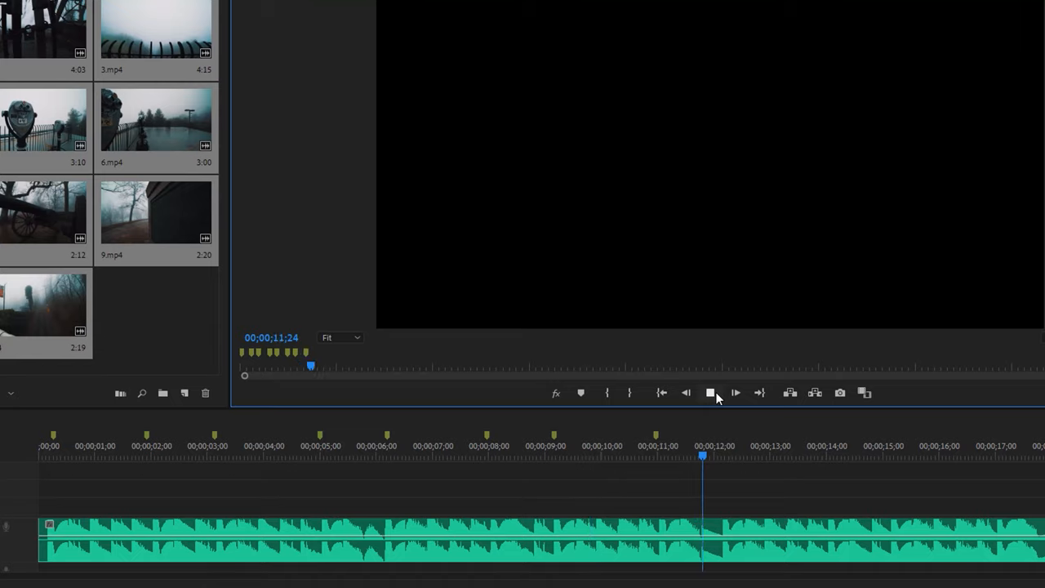
left_click(735, 392)
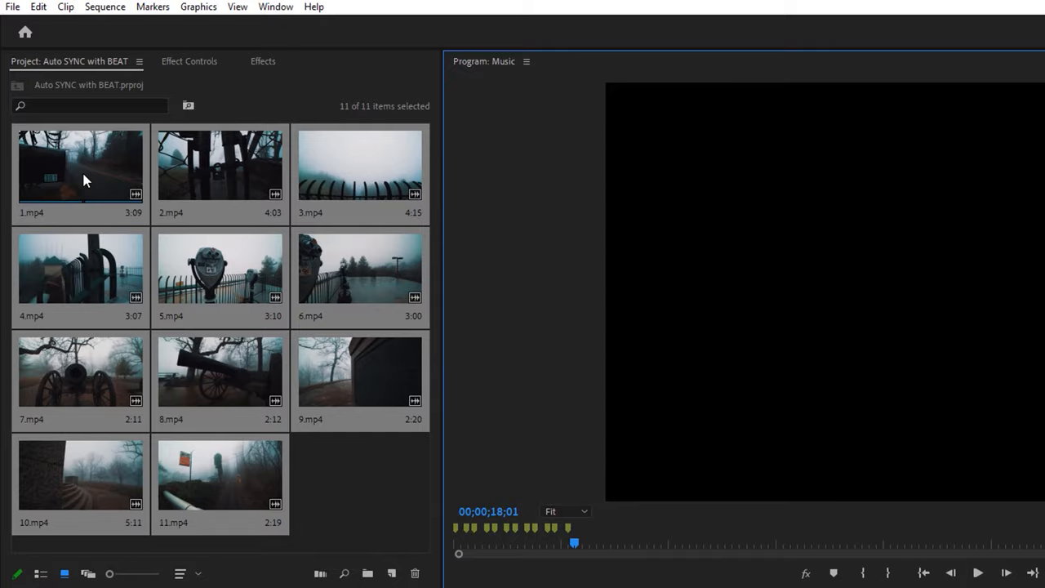
Step: Preview 1.mp4 in the Source monitor, scrub to choose frames, and mark its out point near the end
double_click(80, 165)
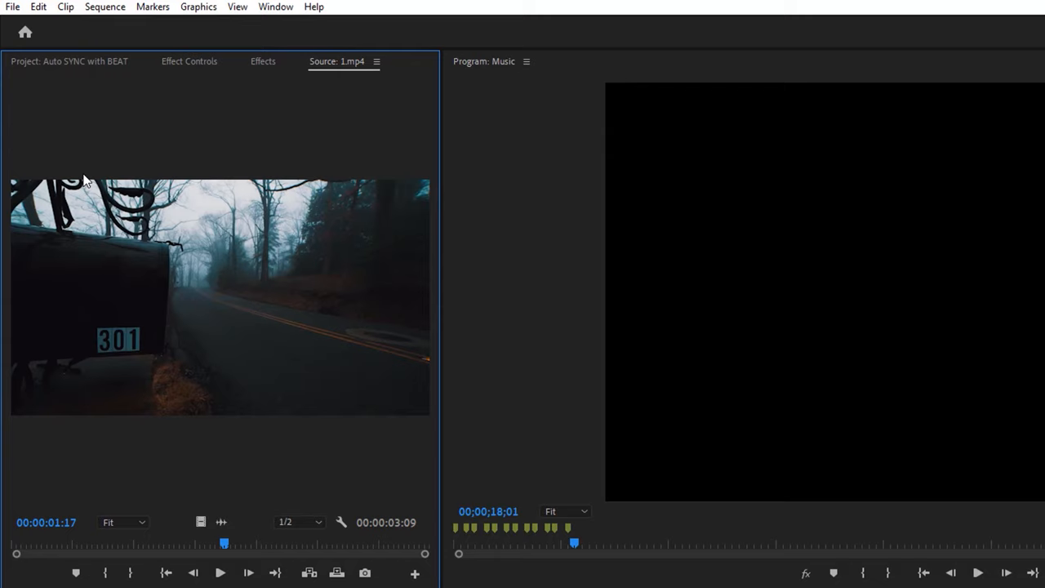
left_click_drag(226, 542, 160, 542)
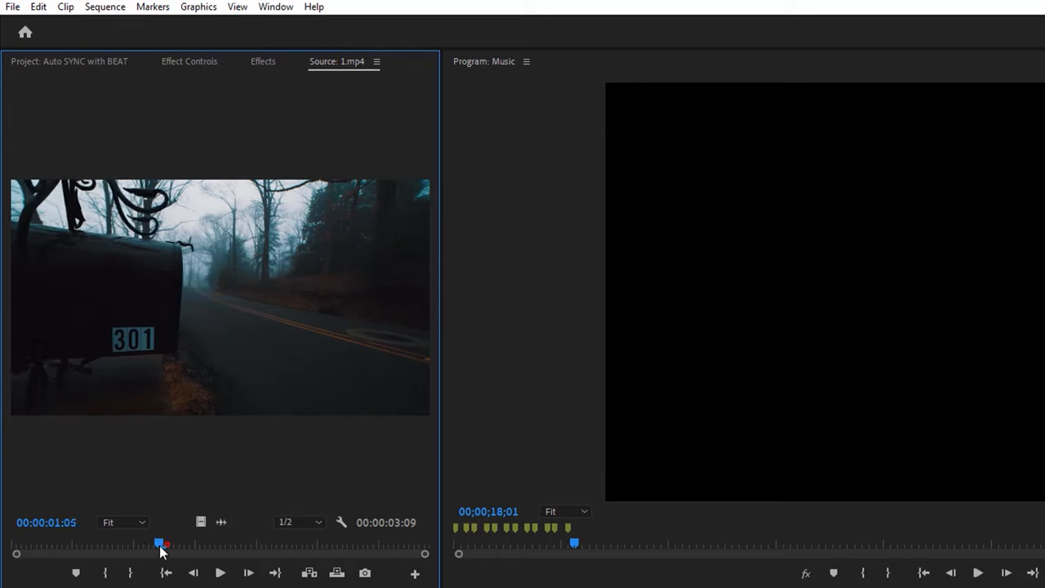
left_click_drag(160, 543, 82, 543)
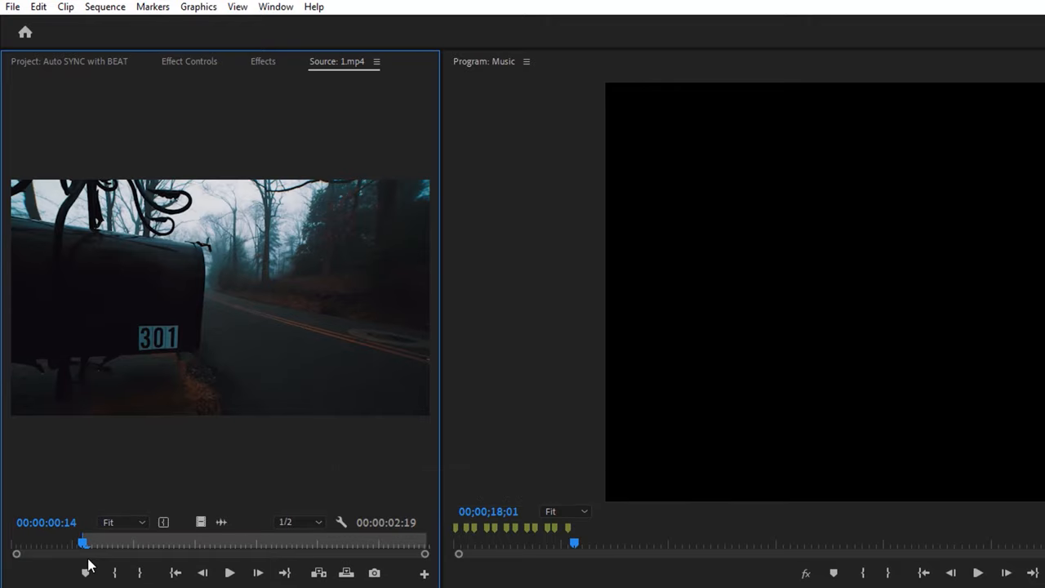
left_click_drag(82, 543, 405, 542)
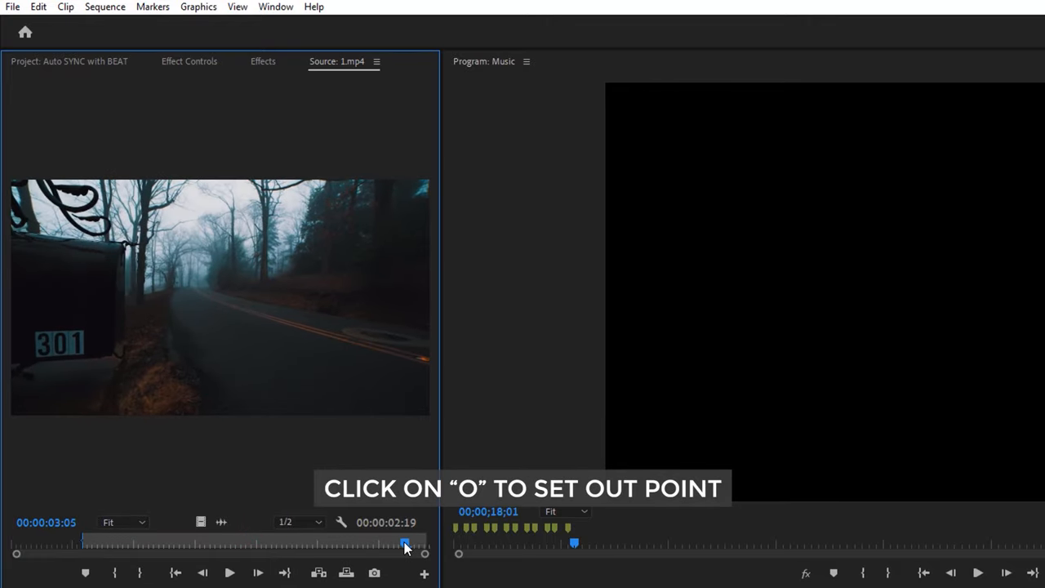
key("o")
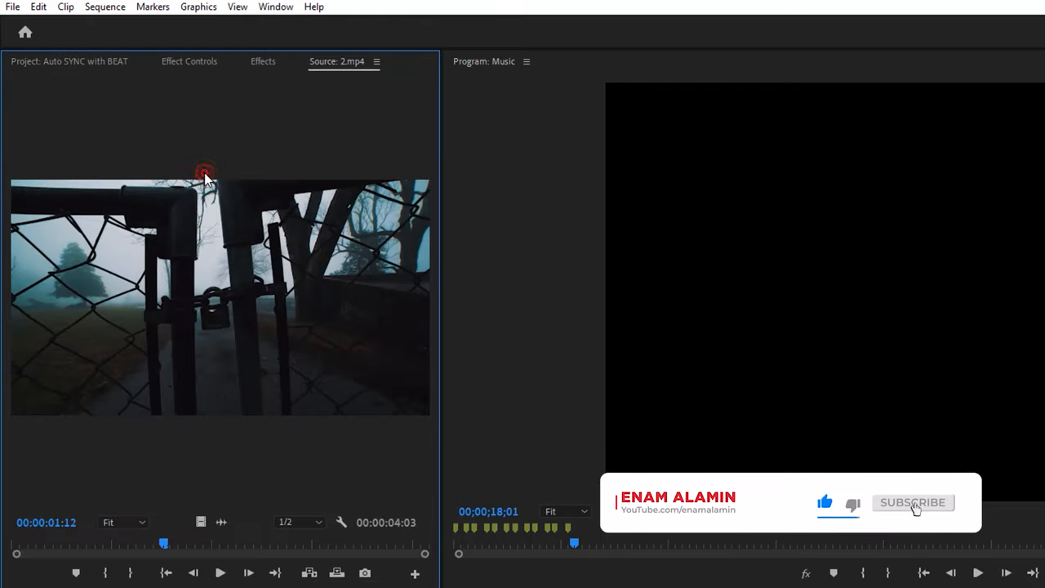
Step: Scrub 2.mp4 to set in and out points, shortening it to about two seconds
left_click_drag(163, 542, 140, 542)
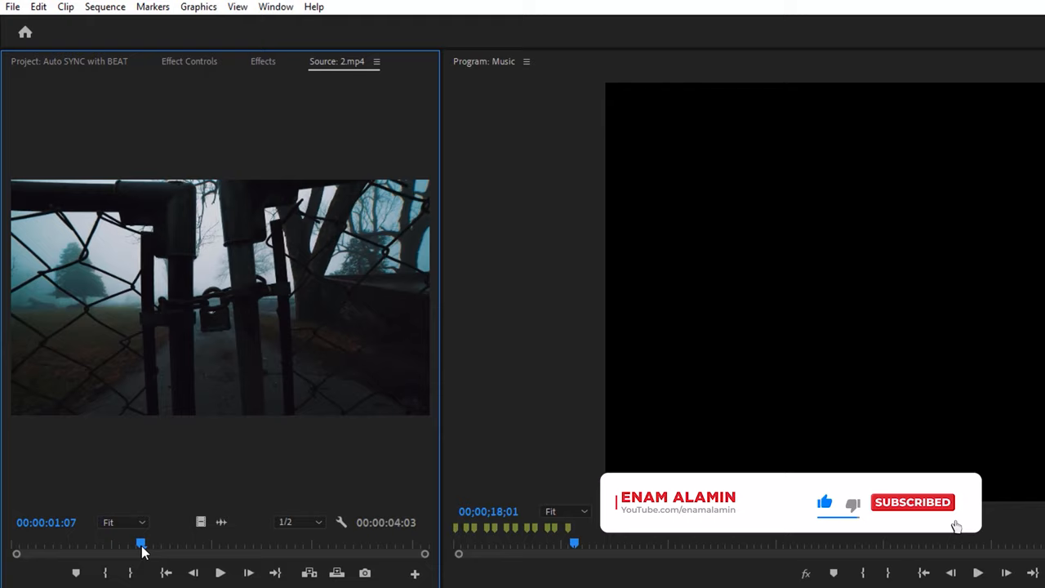
left_click_drag(141, 542, 169, 542)
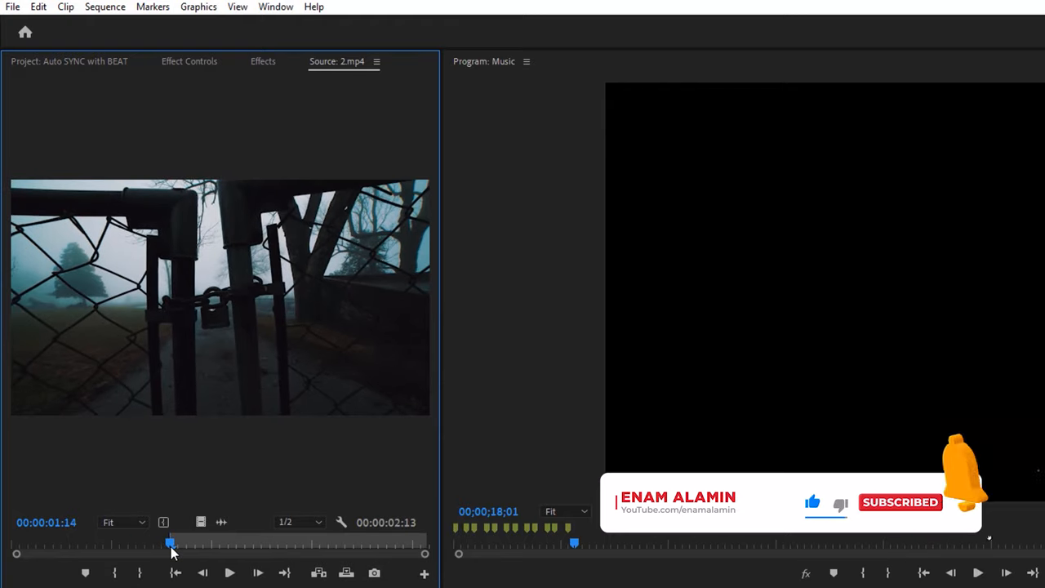
left_click_drag(172, 542, 412, 542)
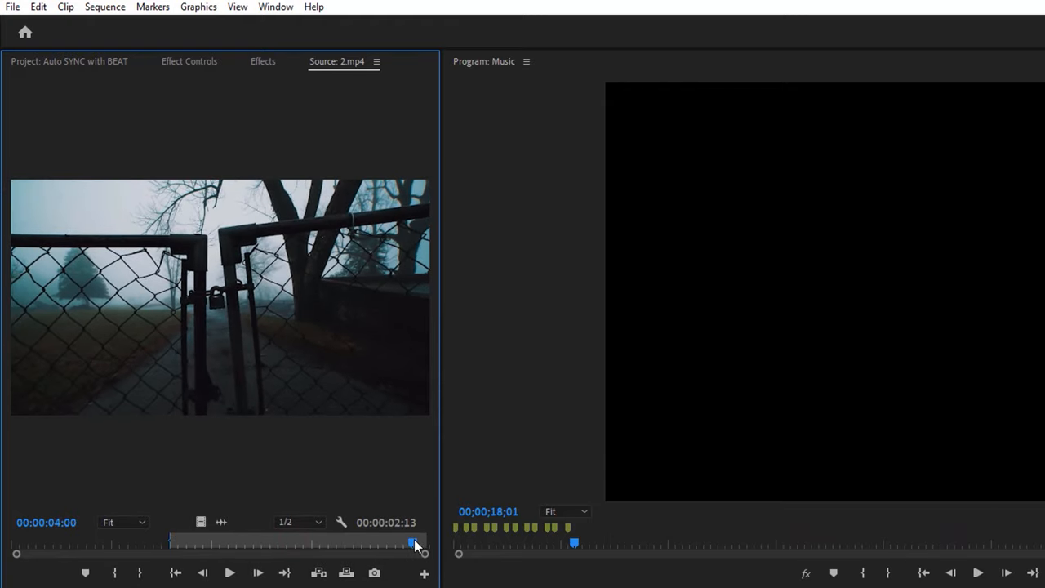
left_click(68, 61)
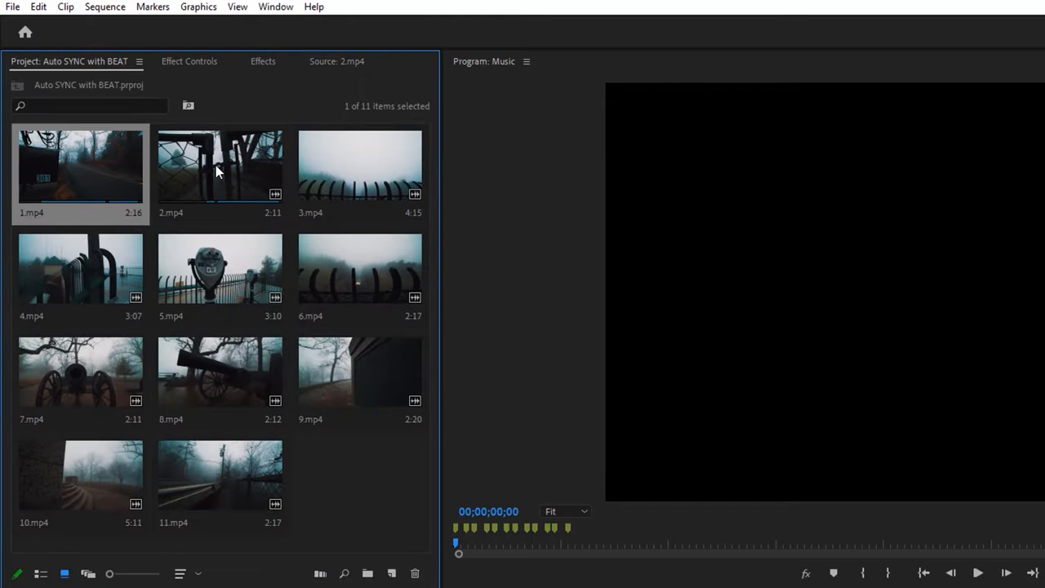
Step: Select the trimmed clips and launch Automate to Sequence from the Clip menu
left_click(360, 270)
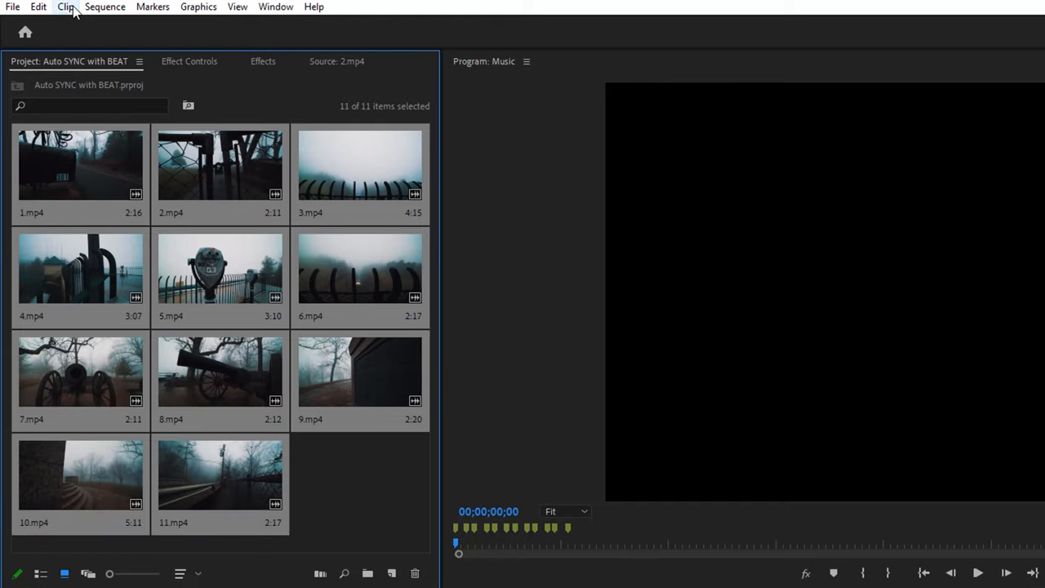
left_click(65, 6)
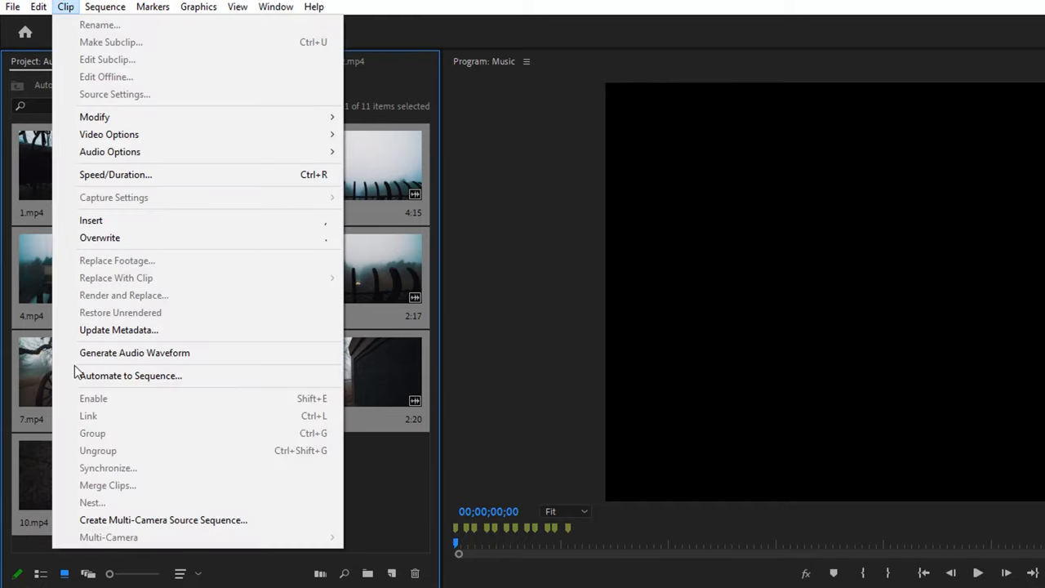
left_click(131, 376)
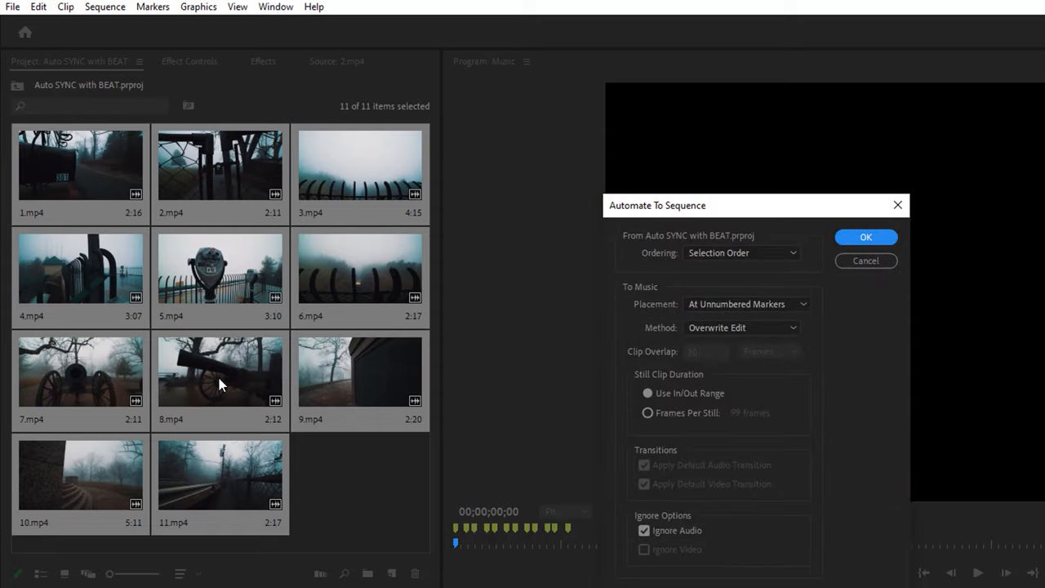
mouse_move(742, 251)
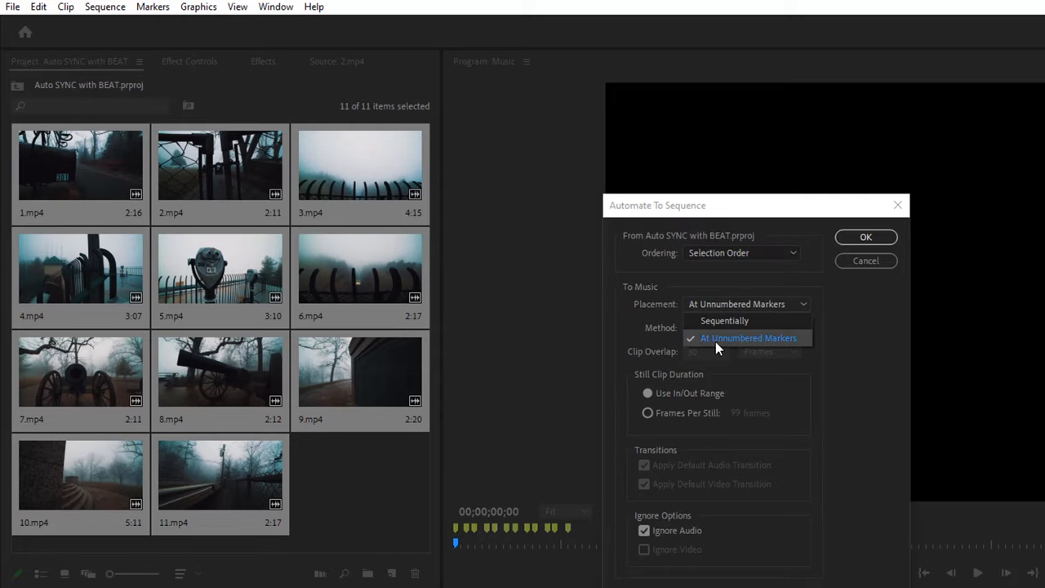
Step: Place clips At Unnumbered Markers using each clip's In/Out Range and confirm
left_click(748, 337)
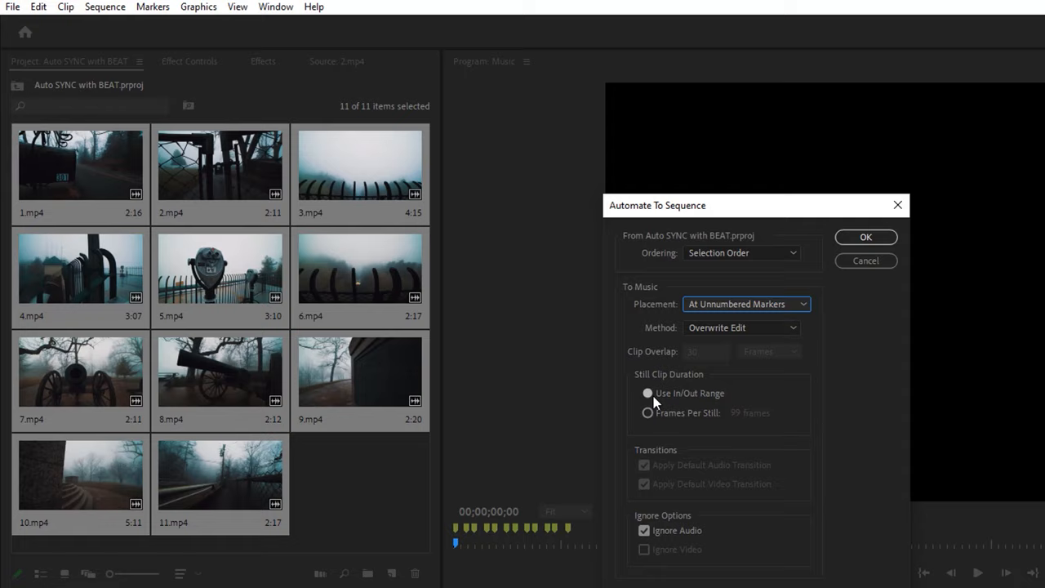
left_click(647, 392)
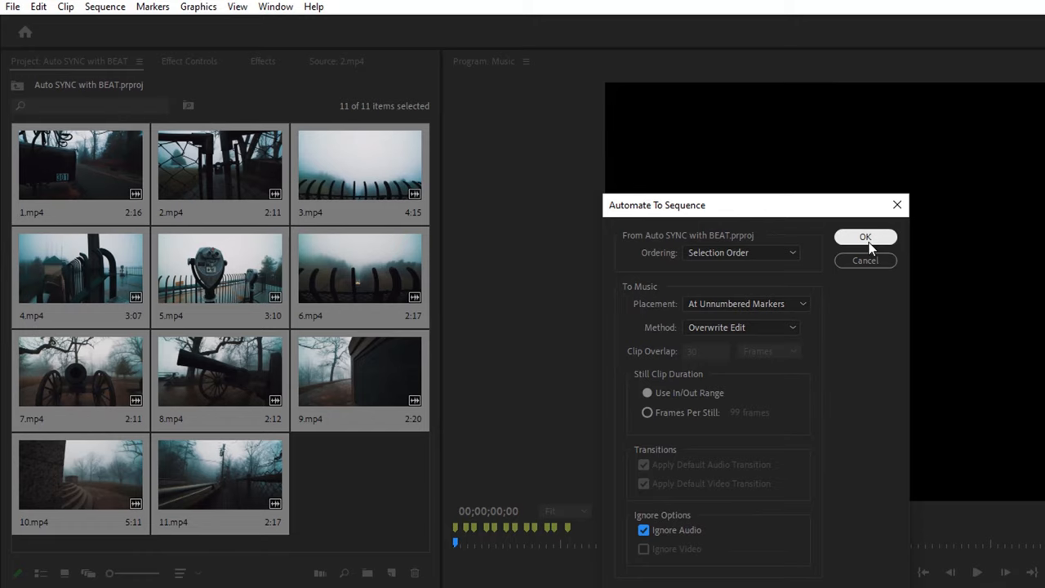
left_click(866, 237)
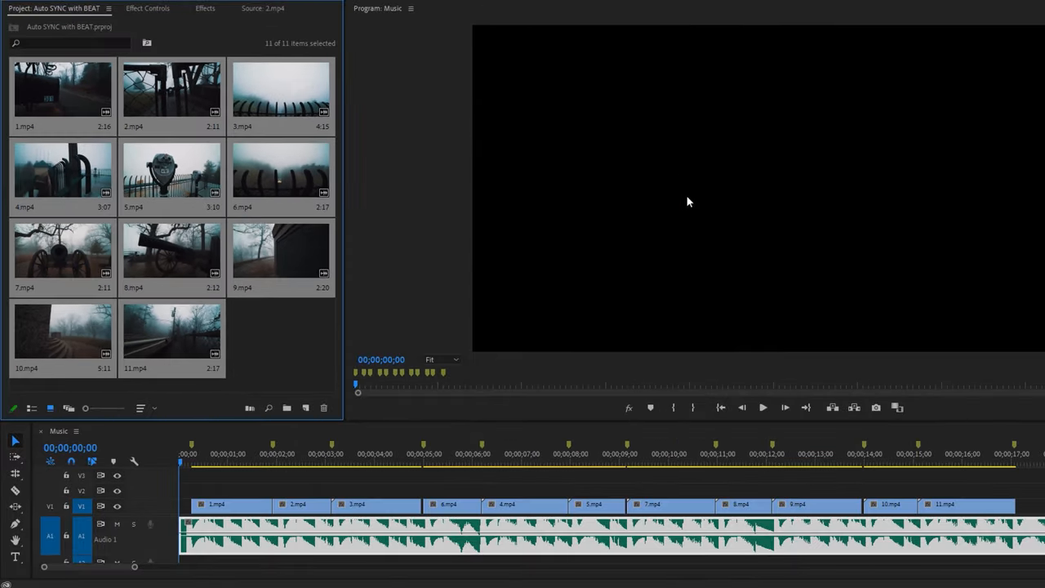
Step: Focus the timeline and play the beat-synced sequence from the Program monitor
left_click(835, 472)
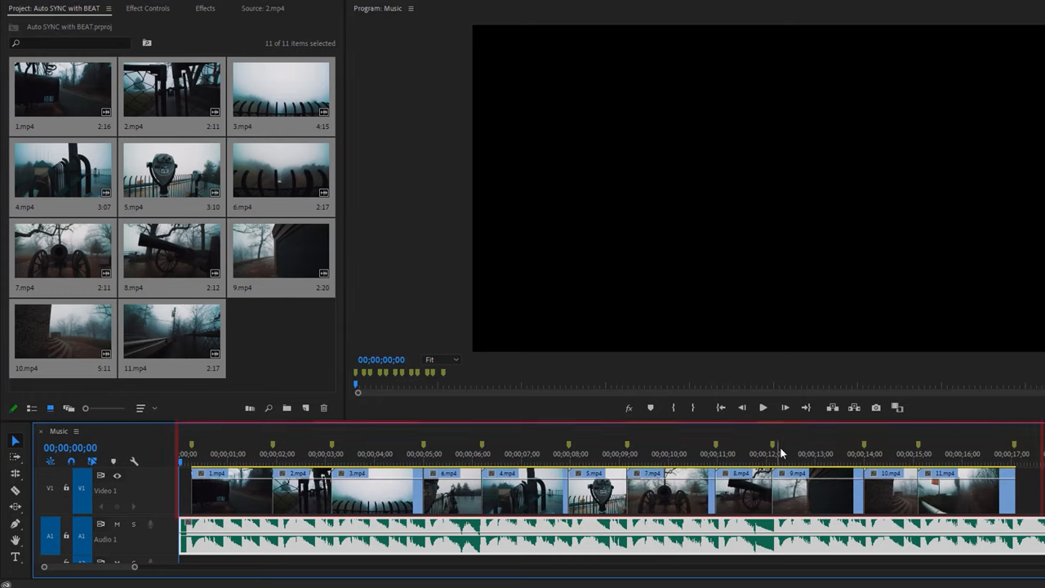
left_click(762, 408)
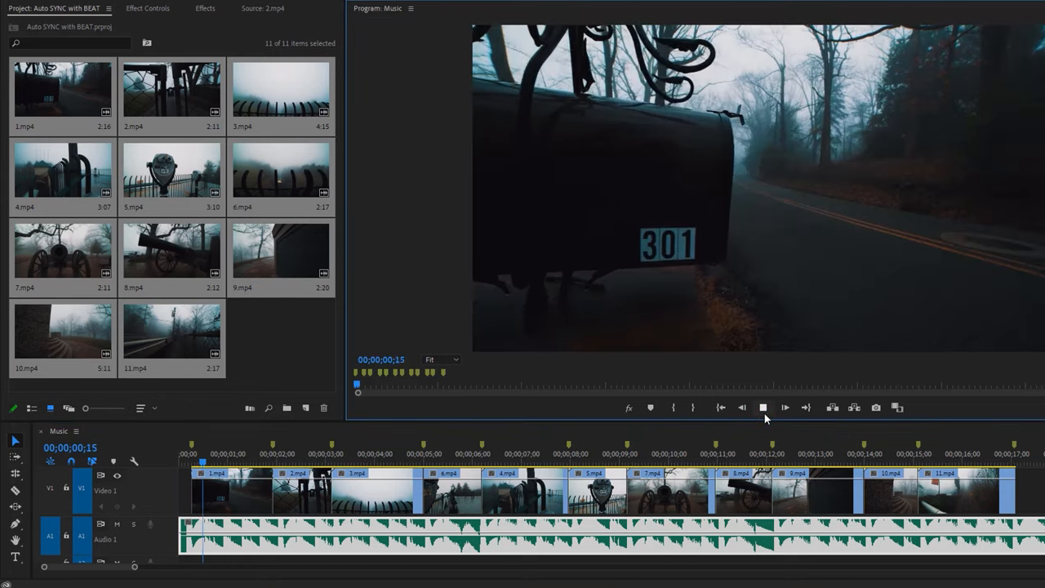